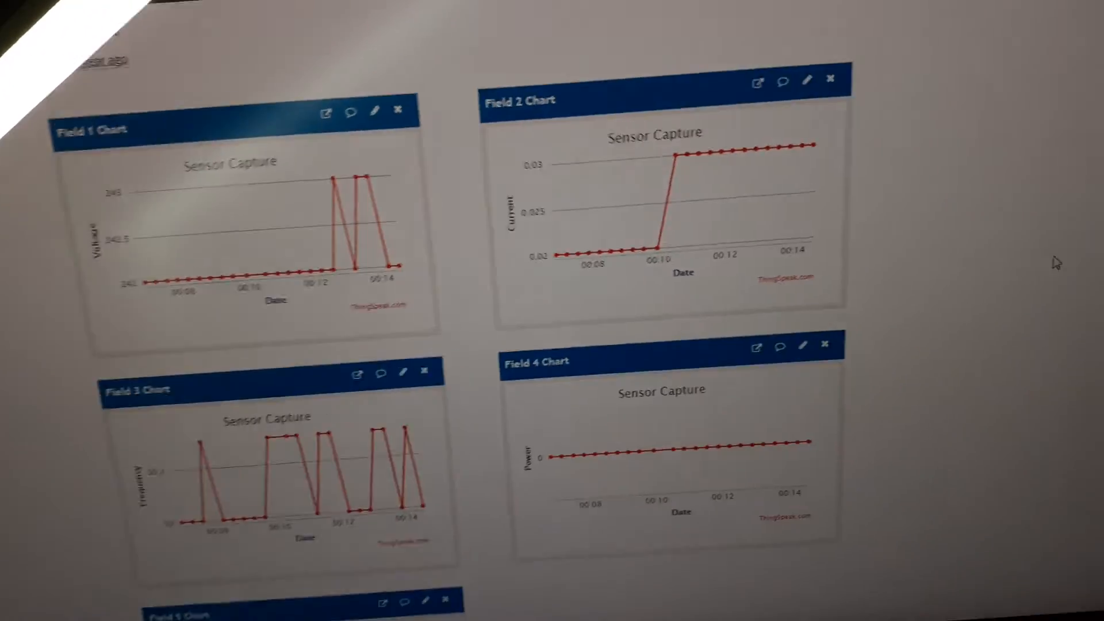
pyautogui.scroll(3)
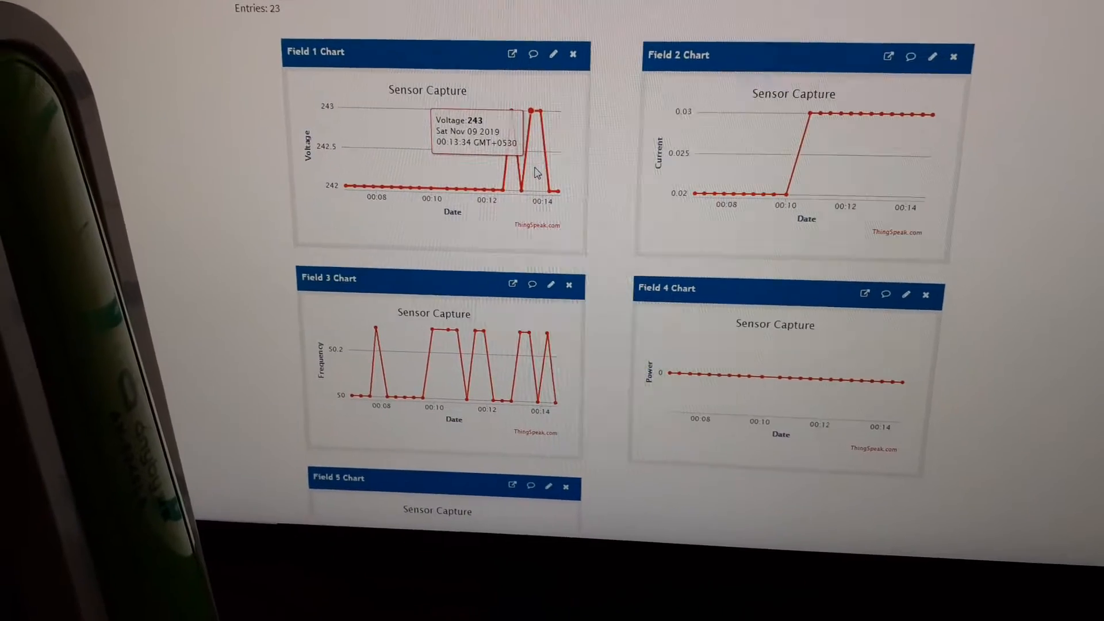
pyautogui.scroll(3)
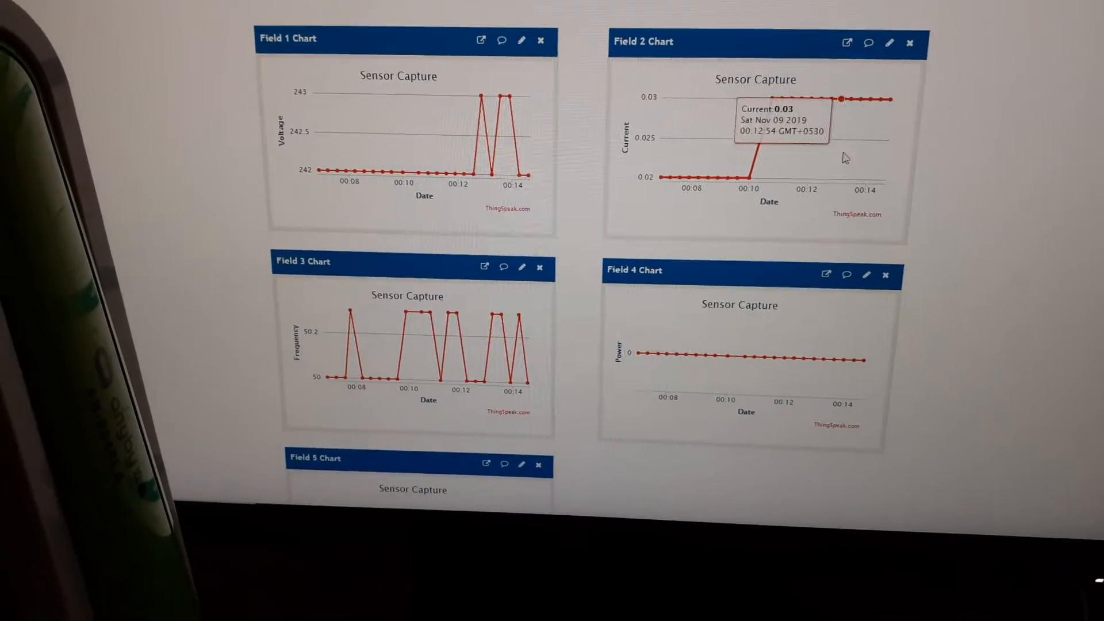
pyautogui.scroll(-3)
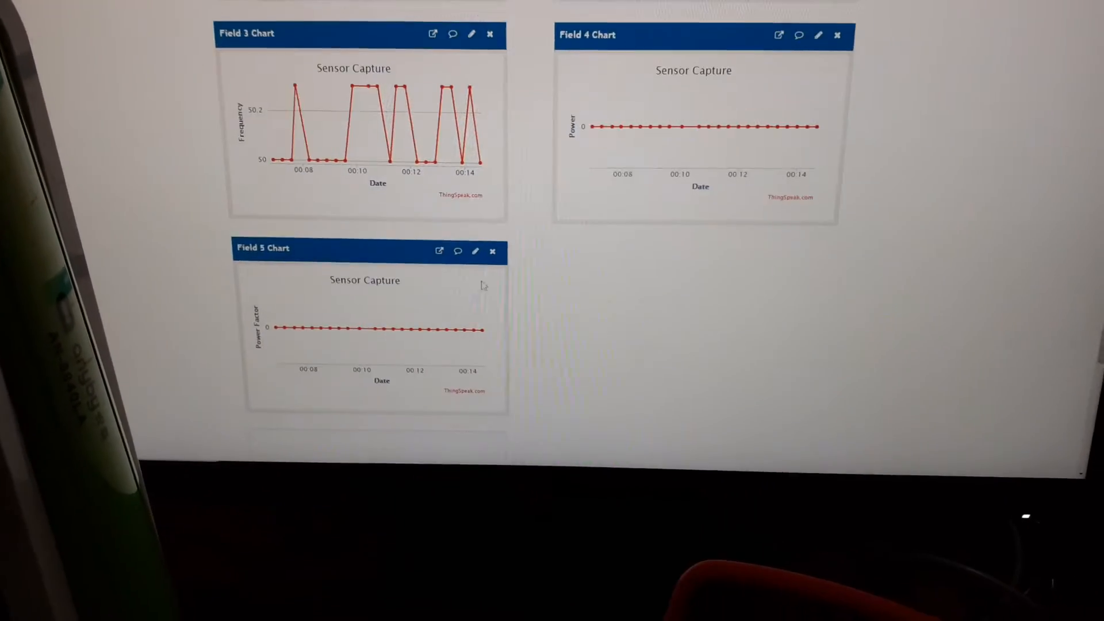
pyautogui.moveTo(496, 328)
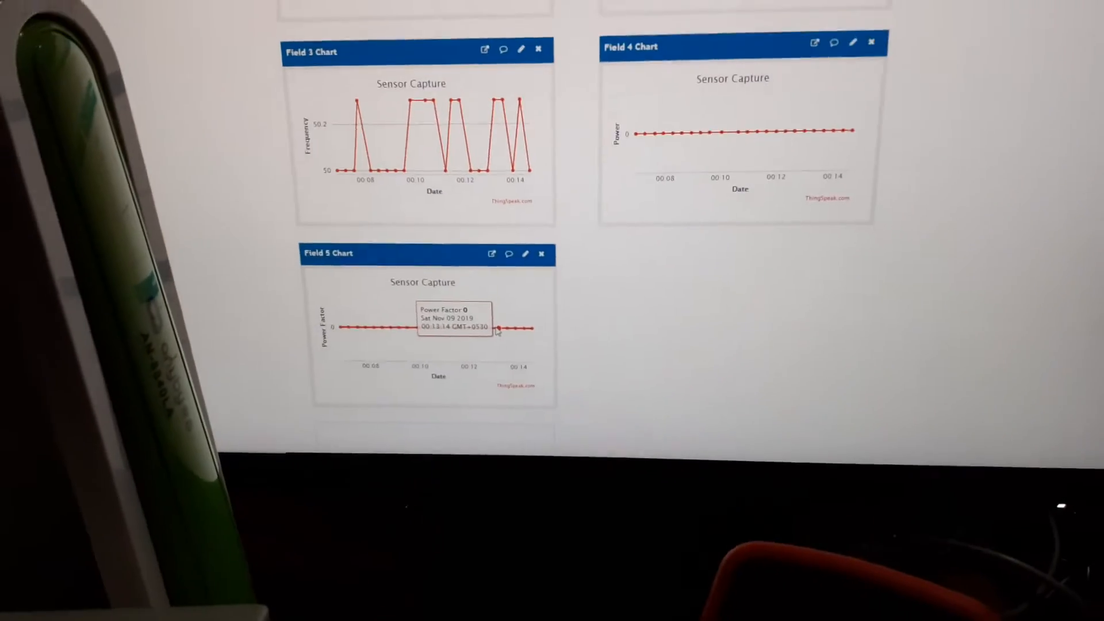
pyautogui.scroll(-3)
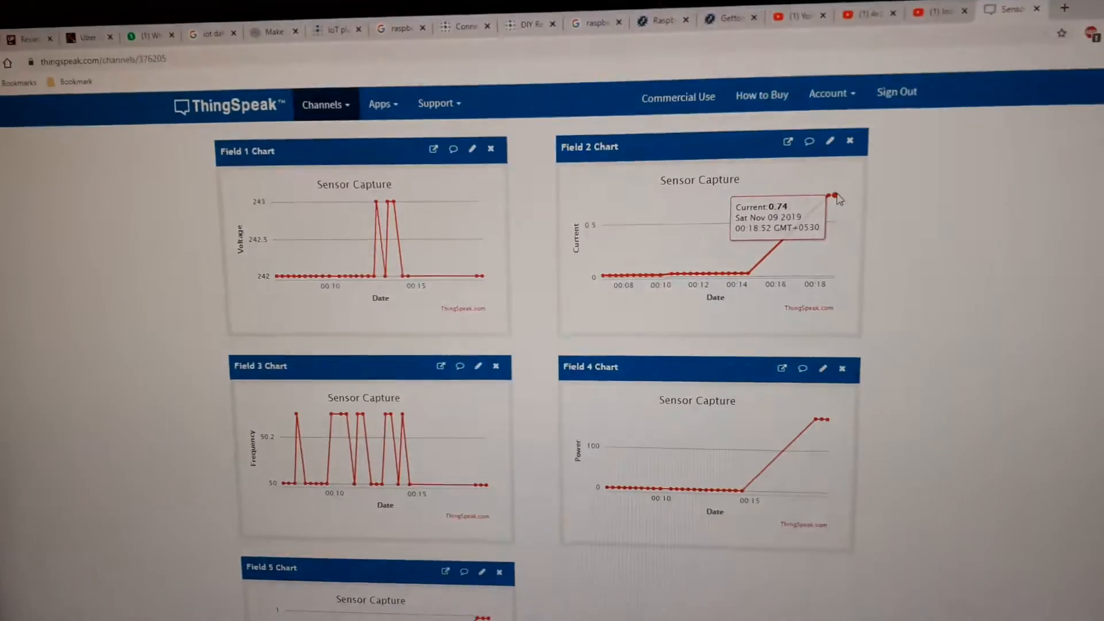
pyautogui.scroll(-3)
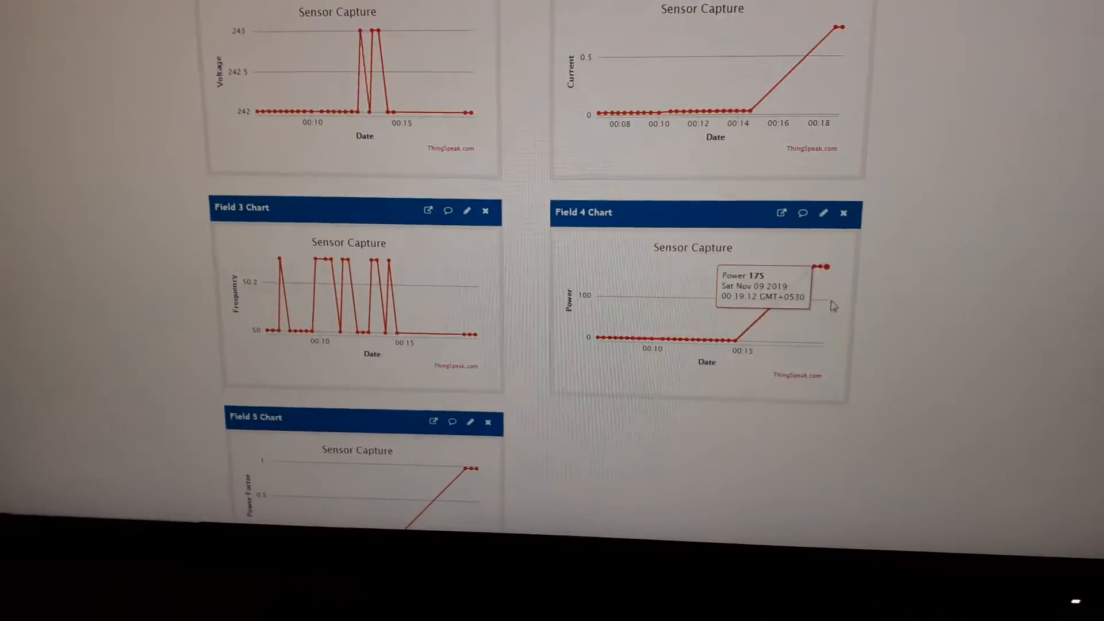
pyautogui.scroll(3)
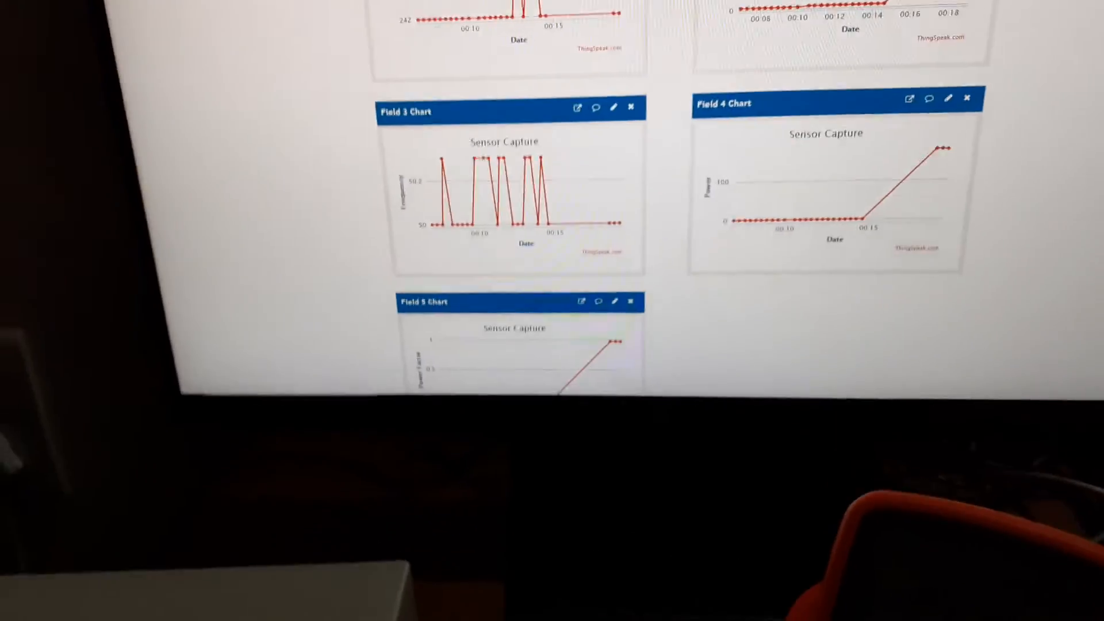
pyautogui.scroll(-3)
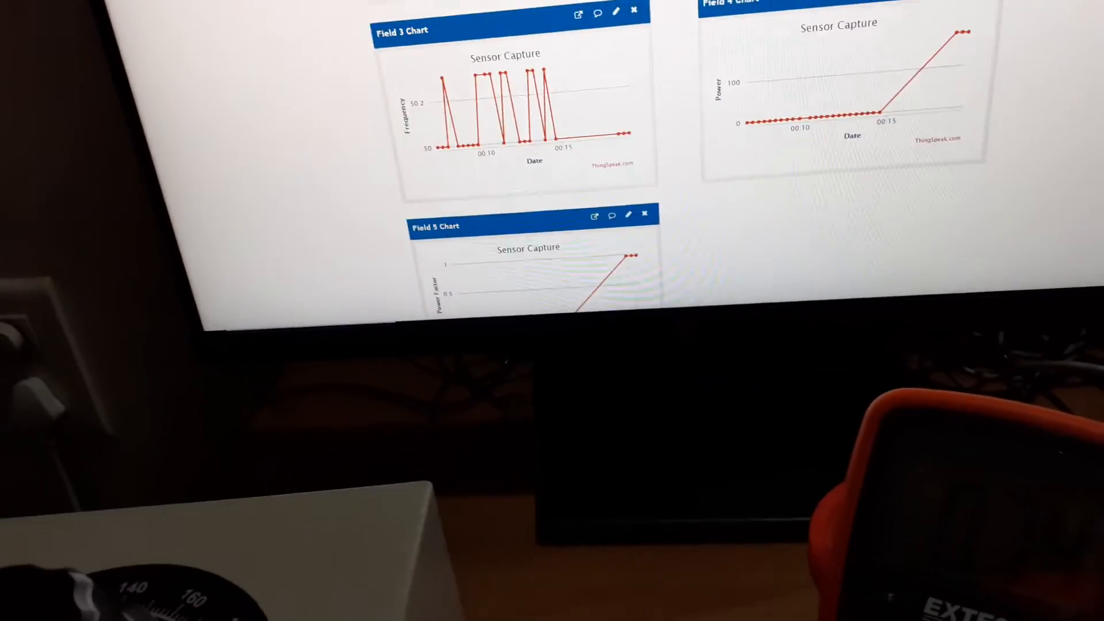
pyautogui.scroll(3)
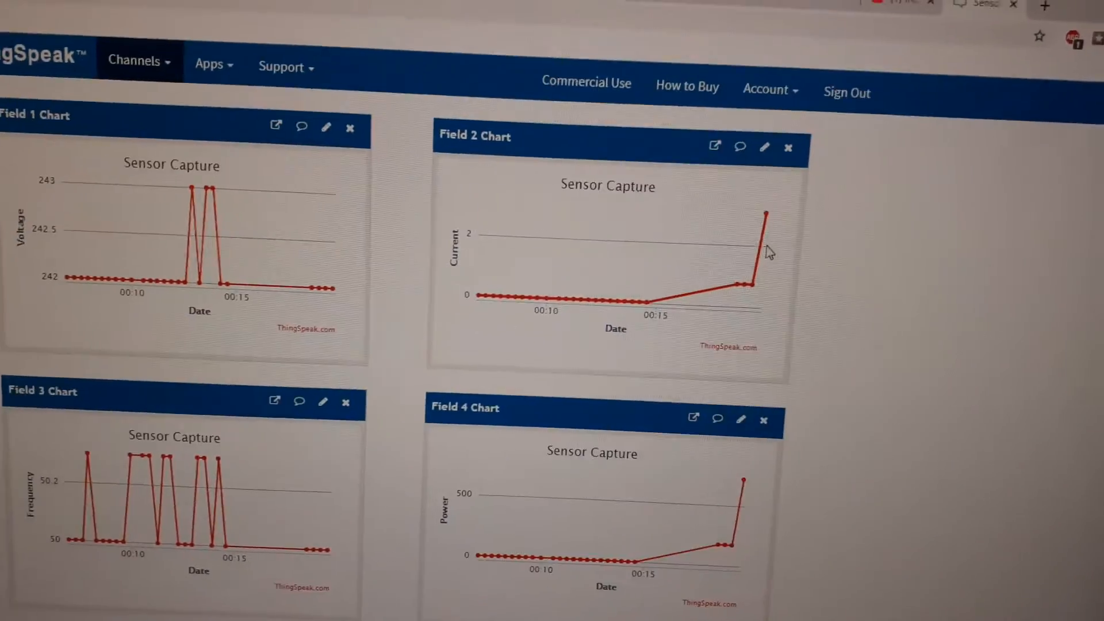
pyautogui.moveTo(740, 192)
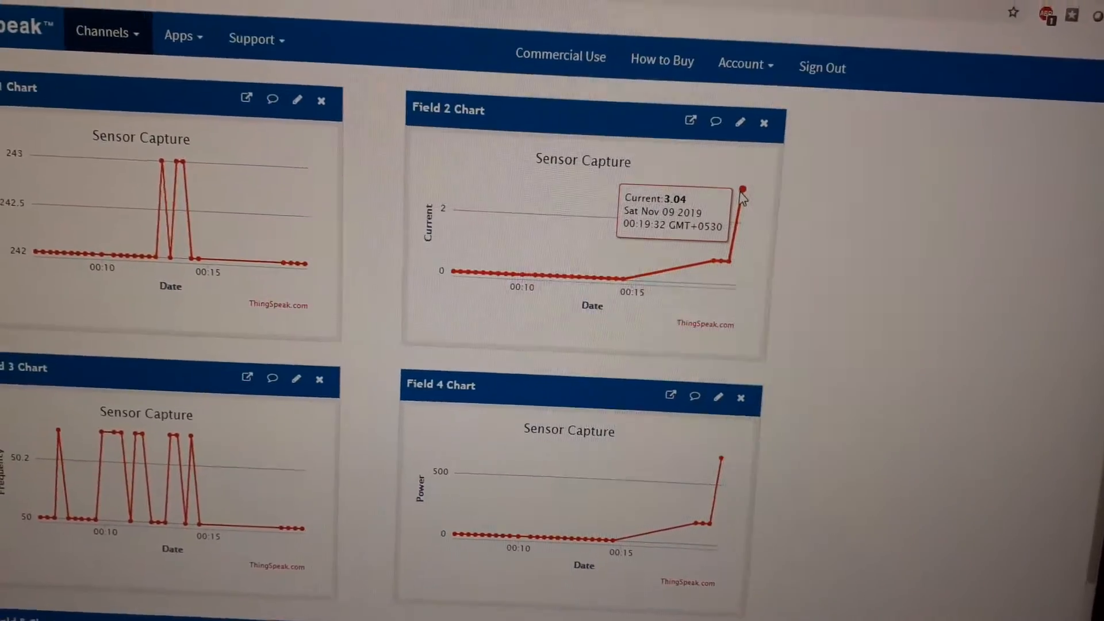
pyautogui.scroll(-3)
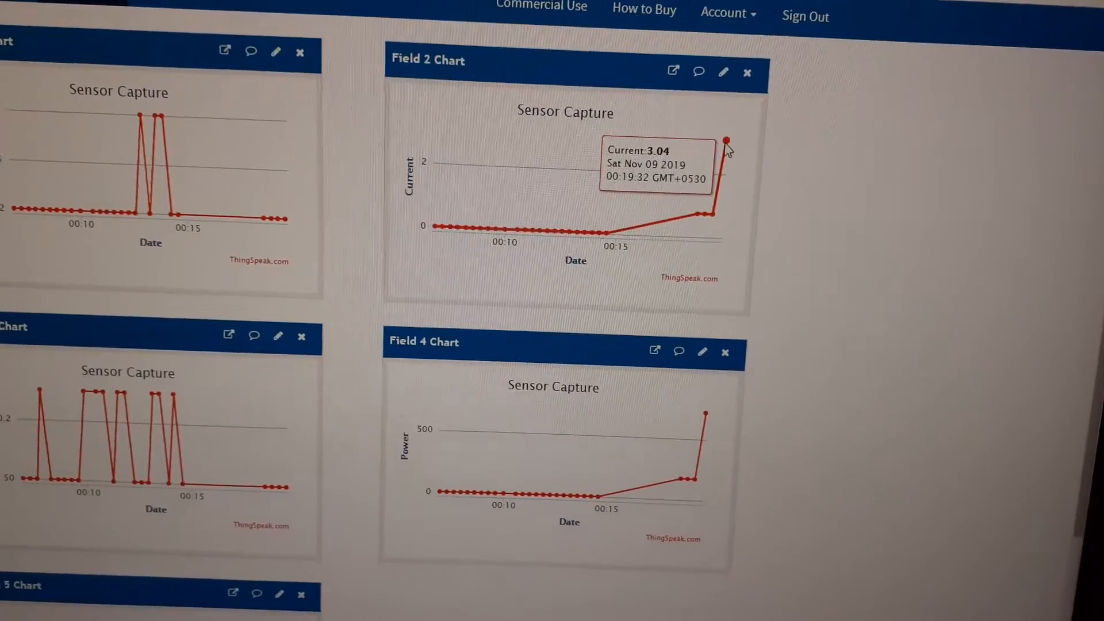
pyautogui.scroll(-3)
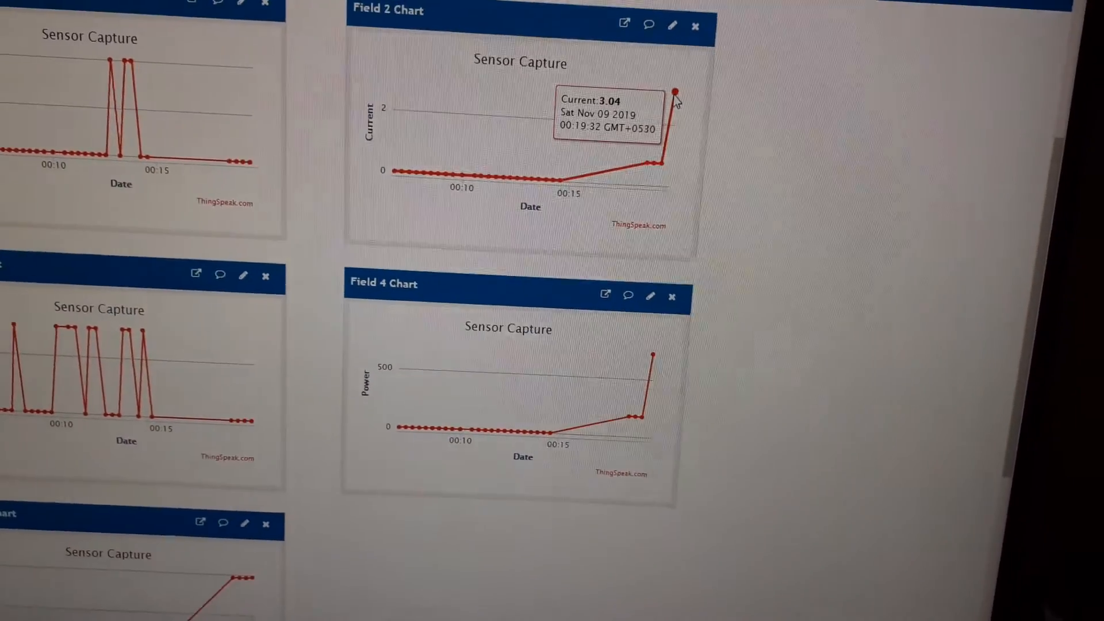
pyautogui.scroll(-3)
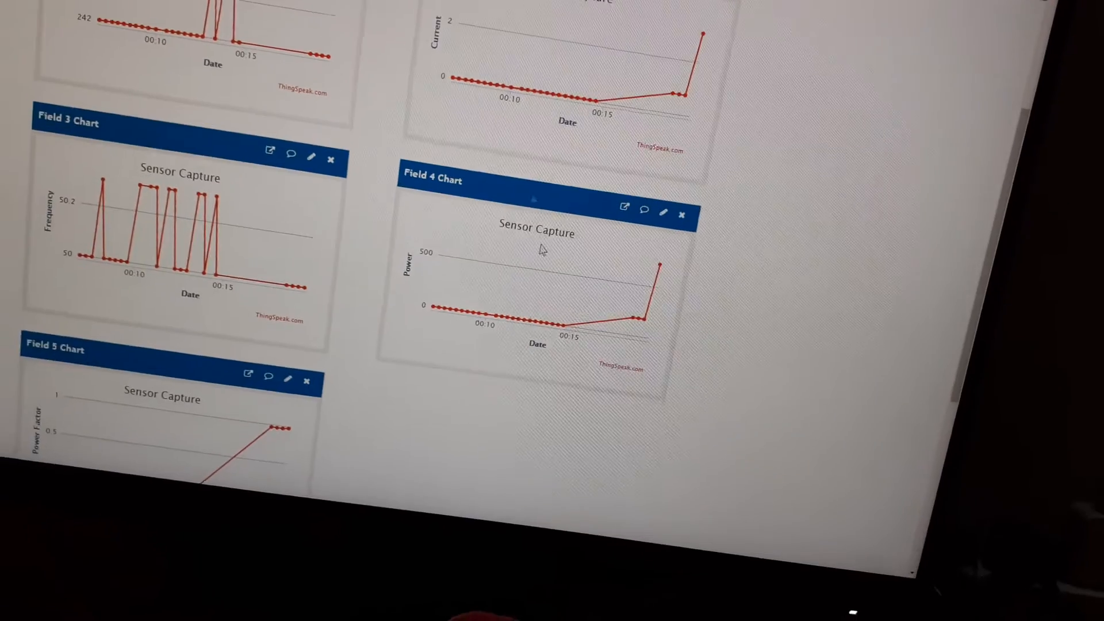
pyautogui.scroll(3)
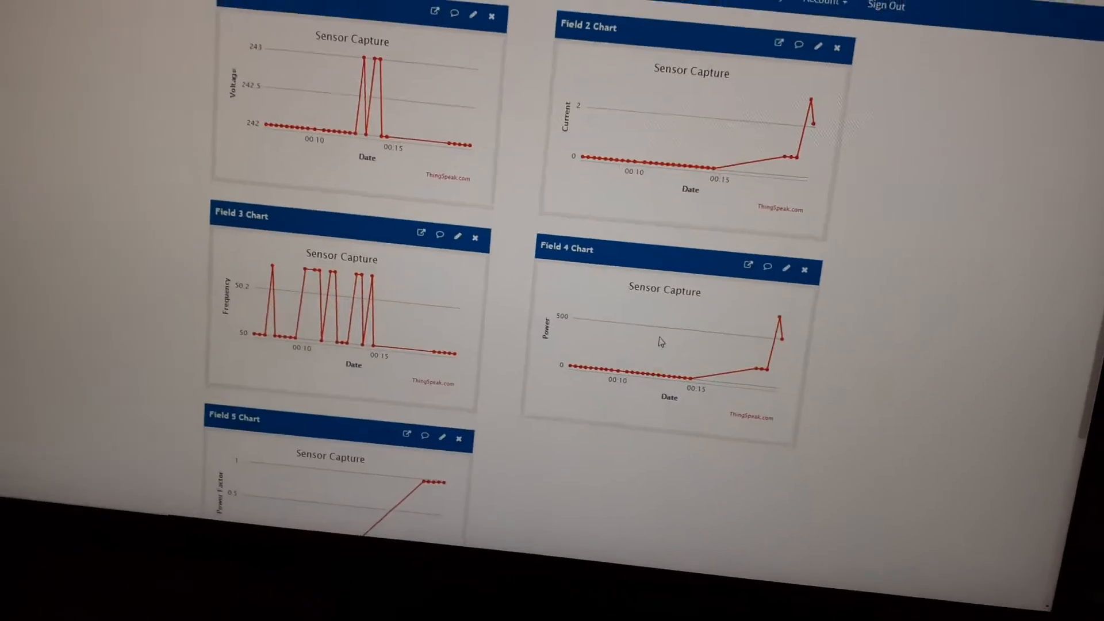
pyautogui.scroll(-3)
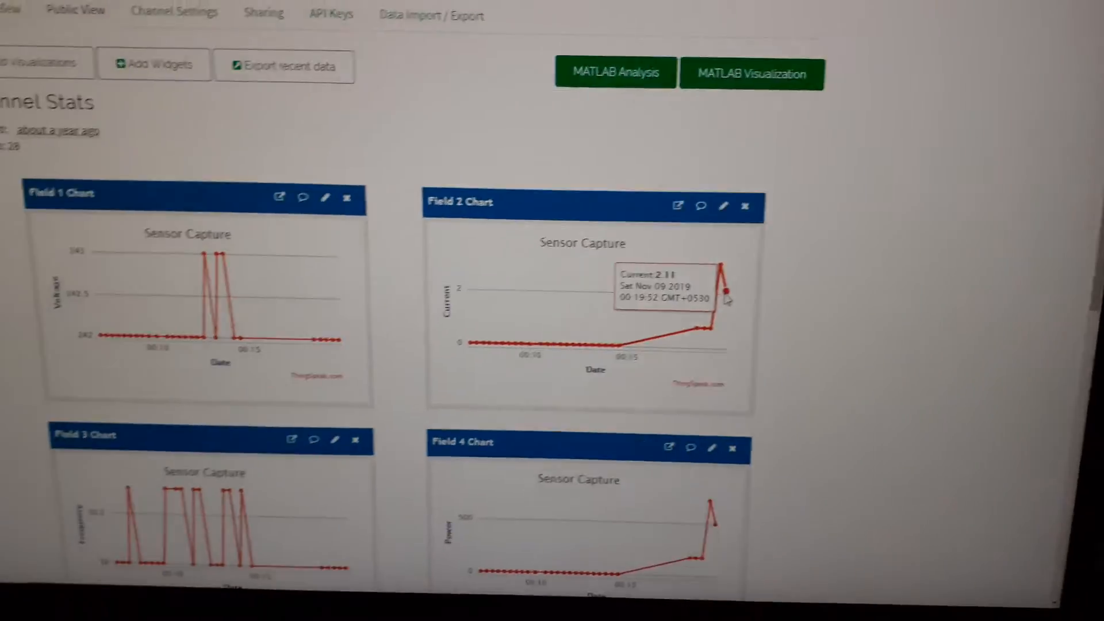
pyautogui.scroll(-3)
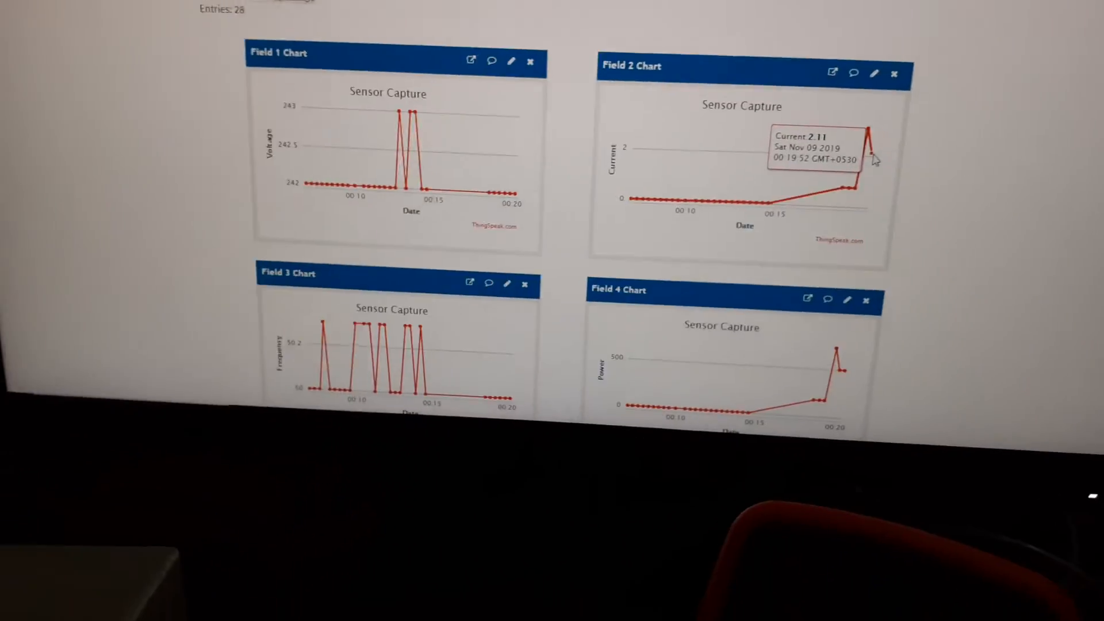
pyautogui.scroll(-3)
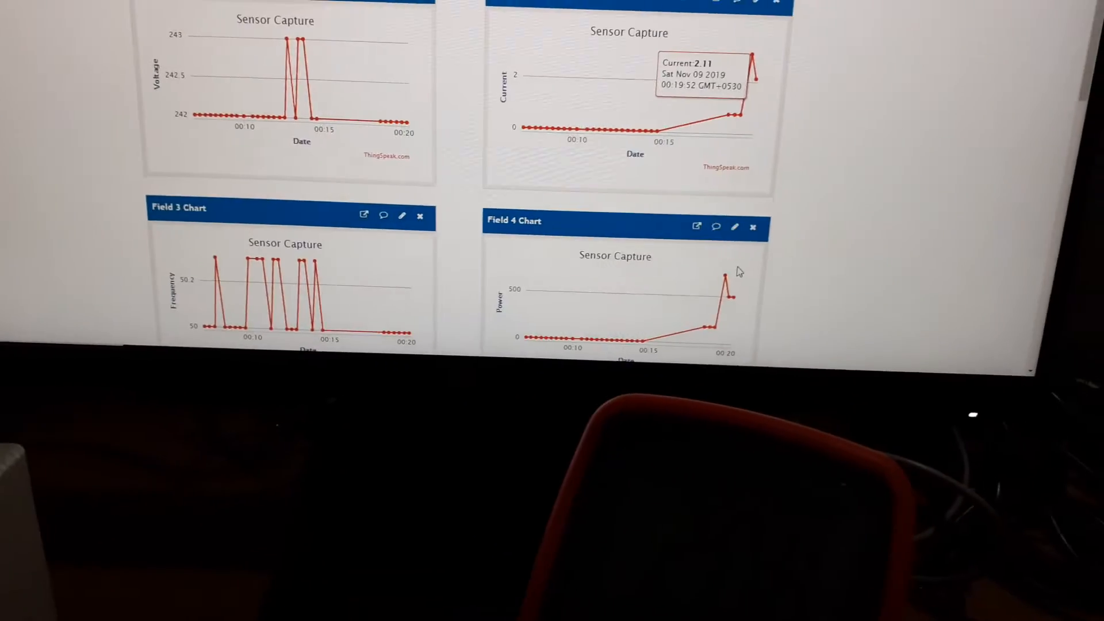
pyautogui.scroll(-3)
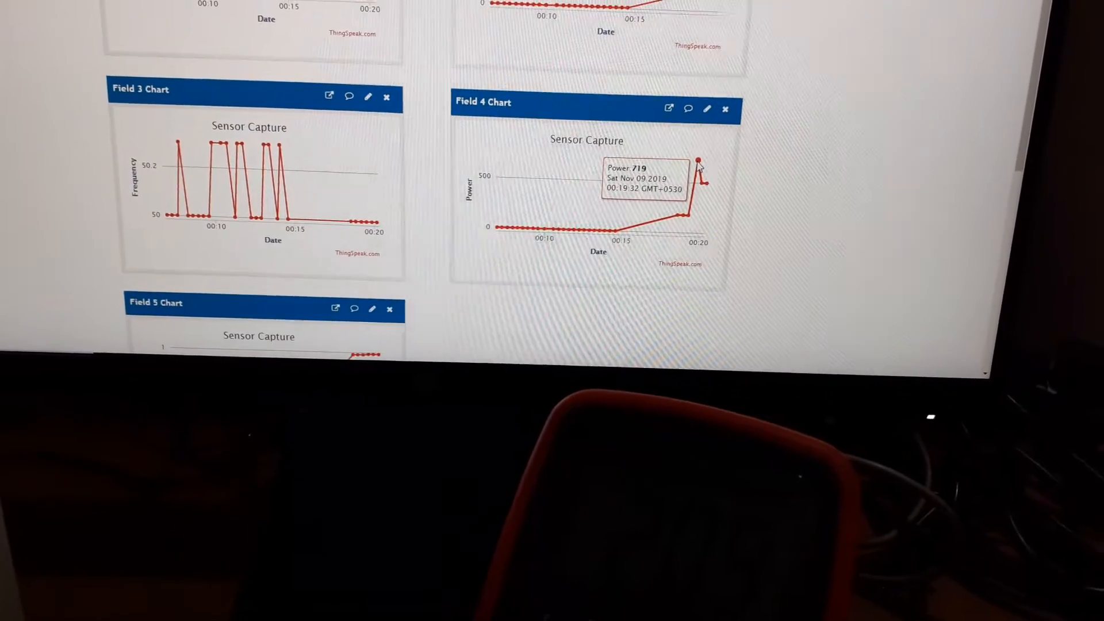
pyautogui.scroll(3)
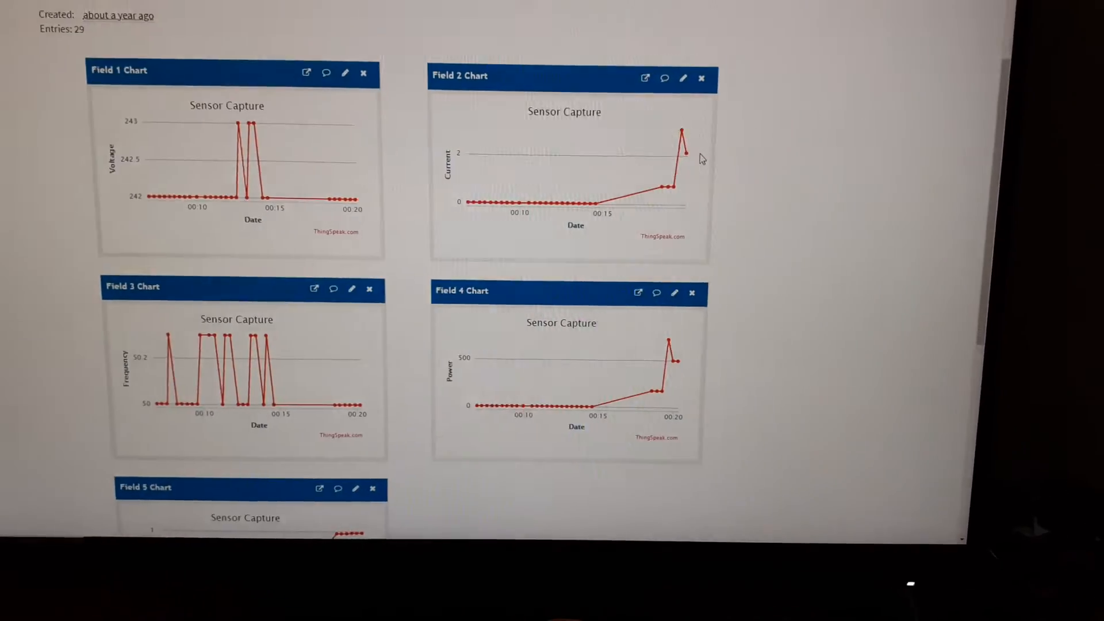
pyautogui.scroll(-3)
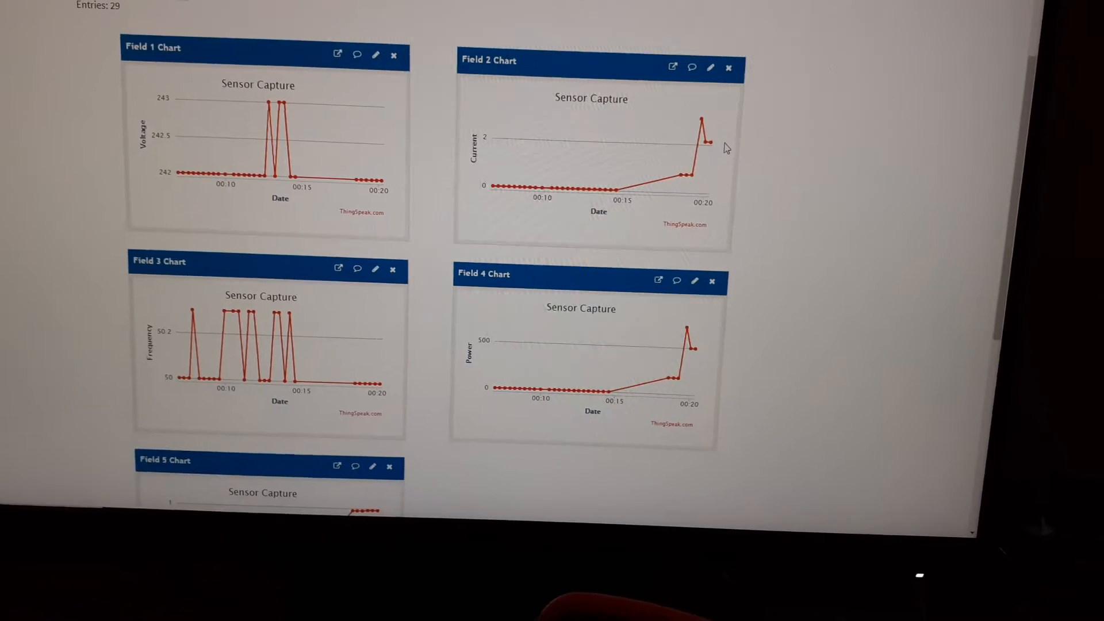
pyautogui.moveTo(704, 131)
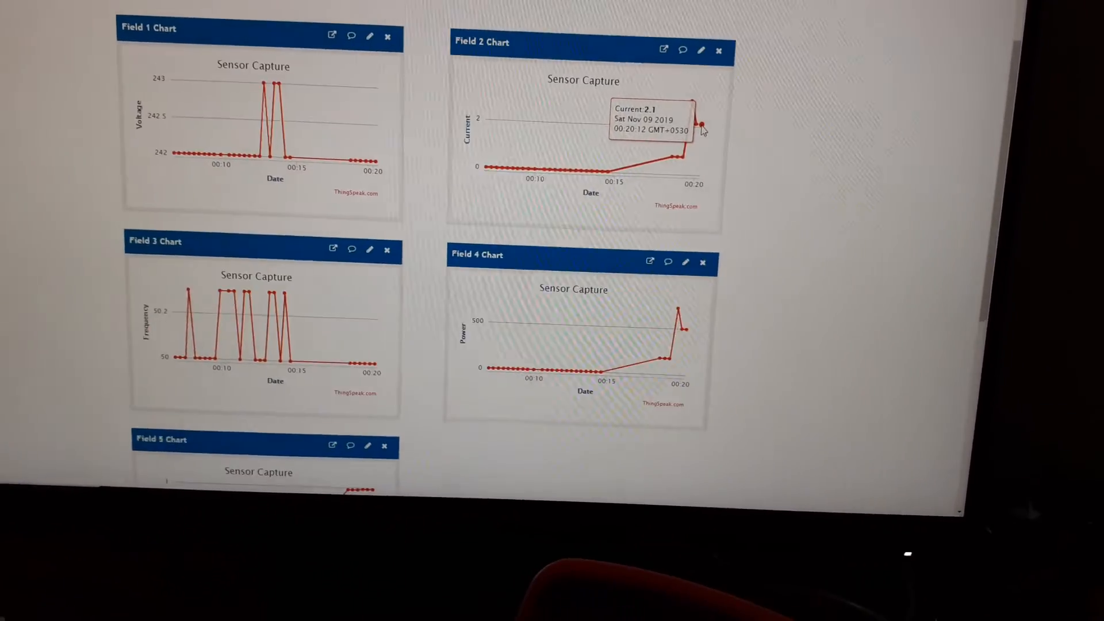
pyautogui.scroll(3)
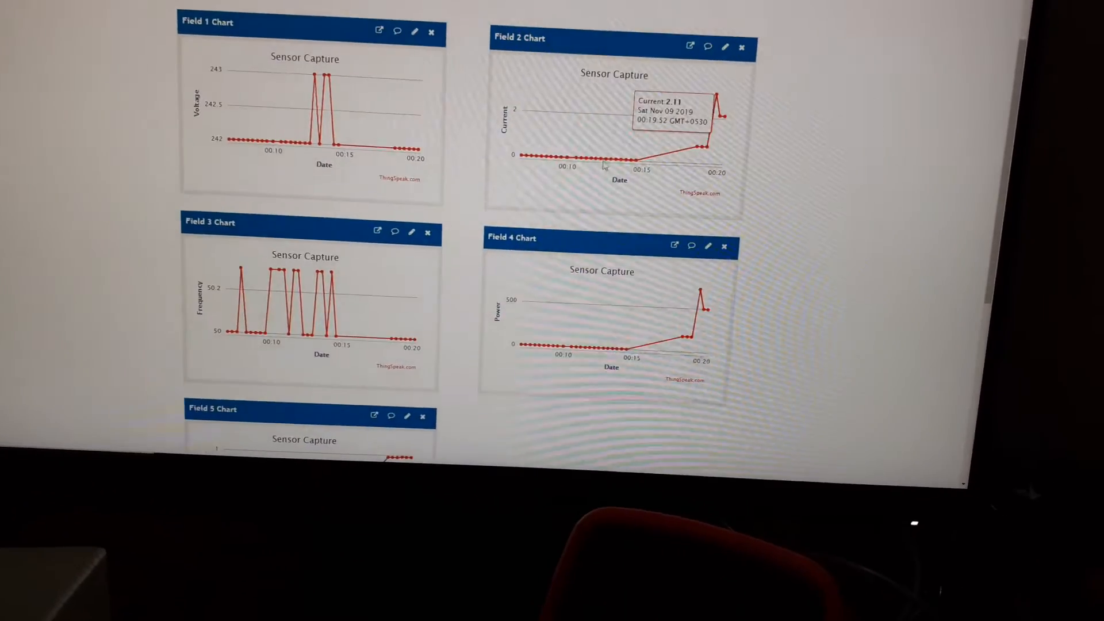
pyautogui.scroll(3)
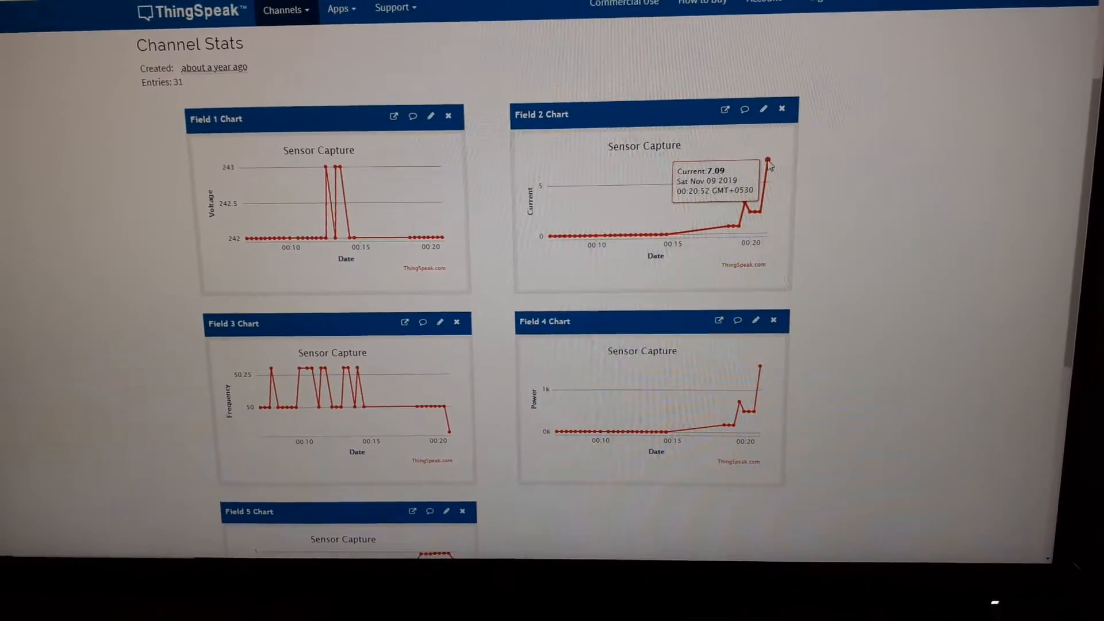
pyautogui.scroll(-3)
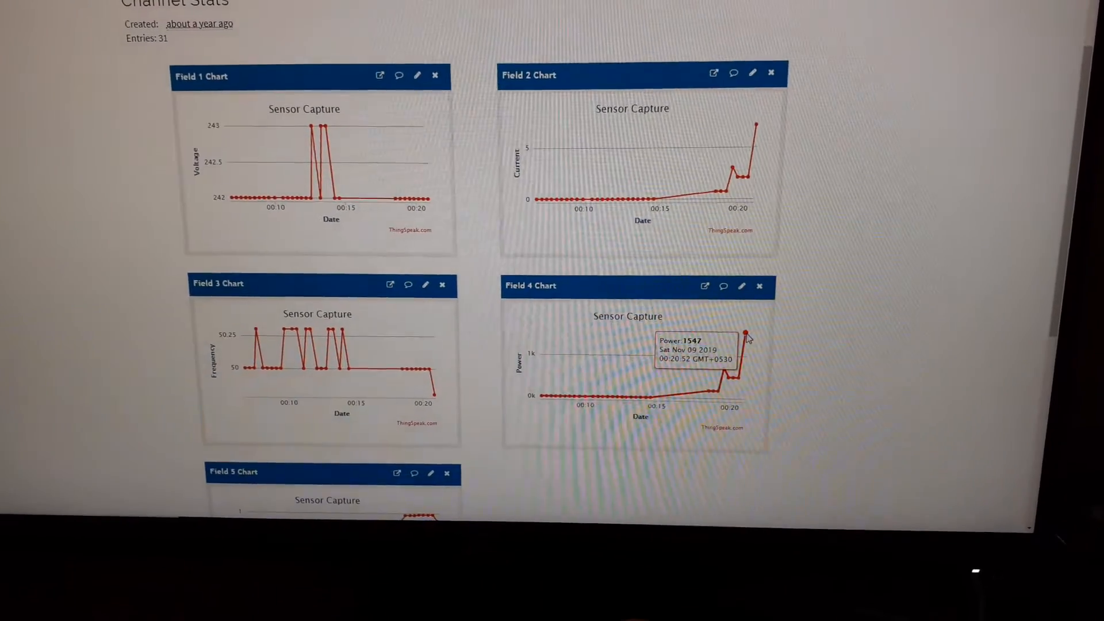
pyautogui.scroll(-3)
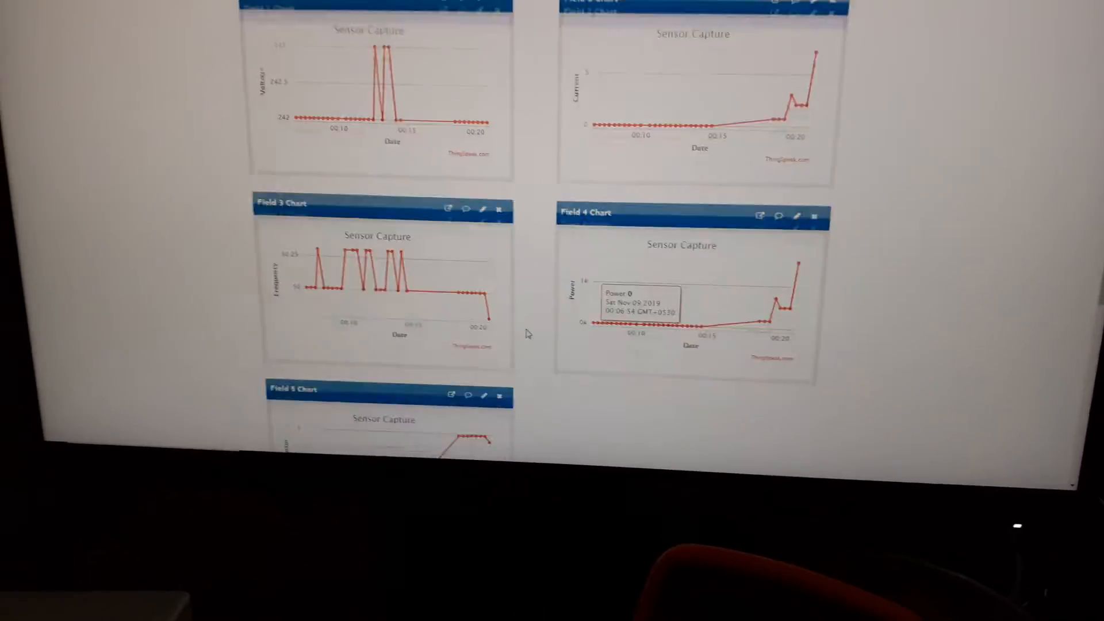
pyautogui.scroll(-3)
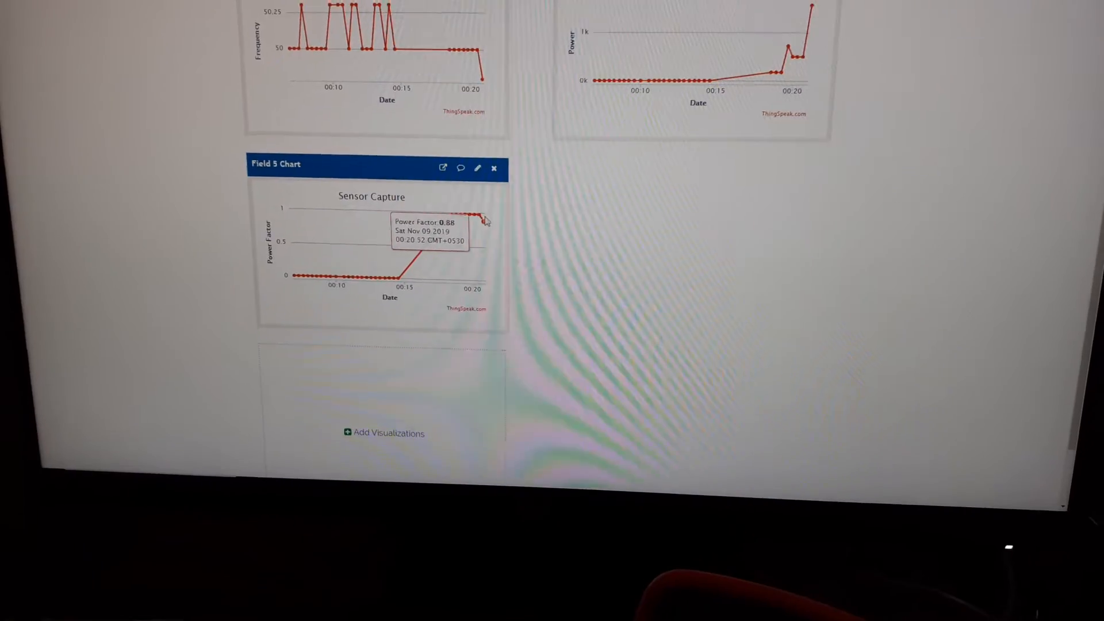
pyautogui.scroll(3)
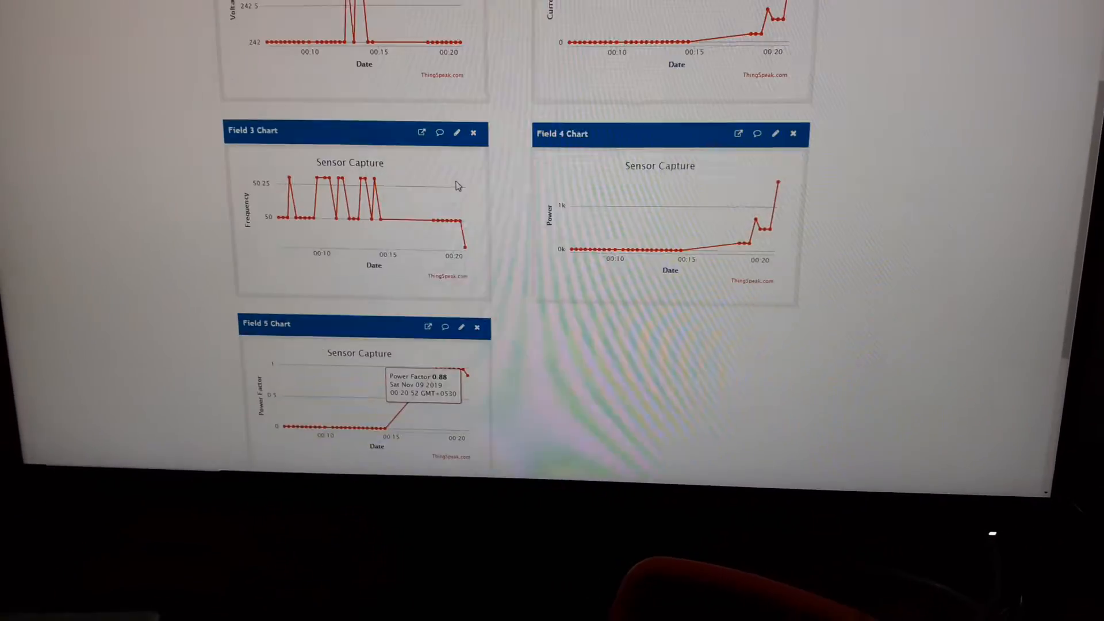
pyautogui.moveTo(461, 216)
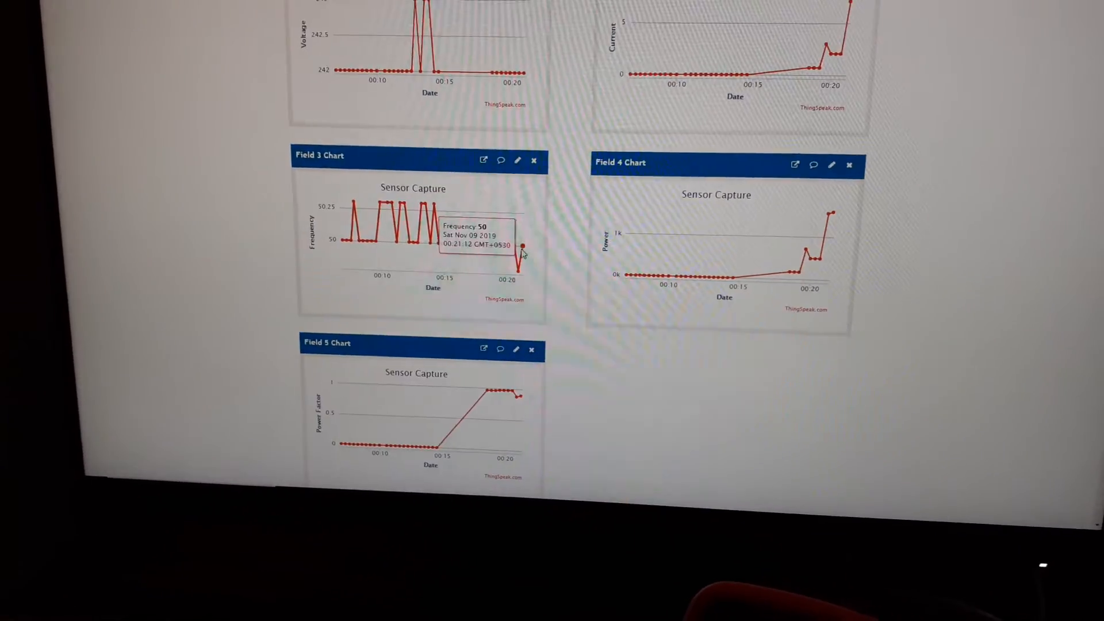
pyautogui.scroll(3)
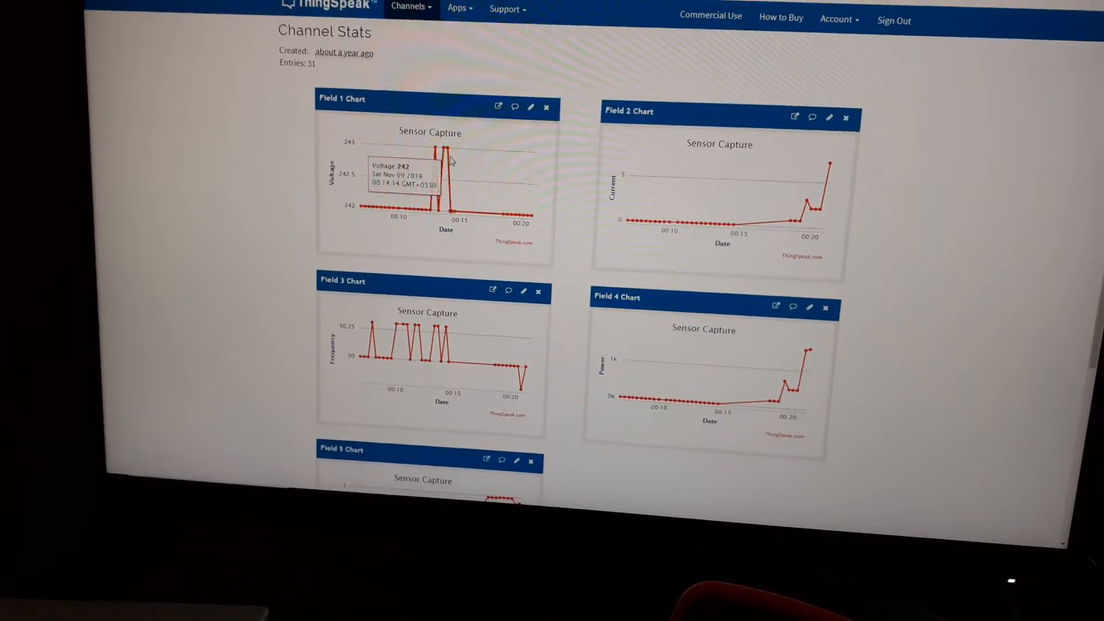
pyautogui.scroll(-3)
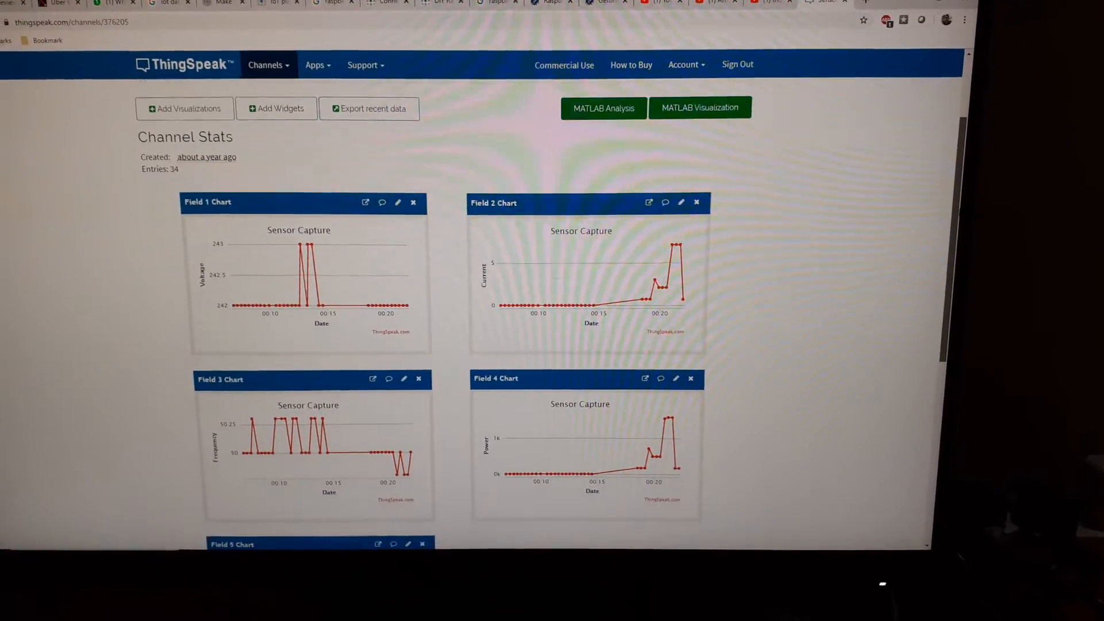
pyautogui.scroll(-3)
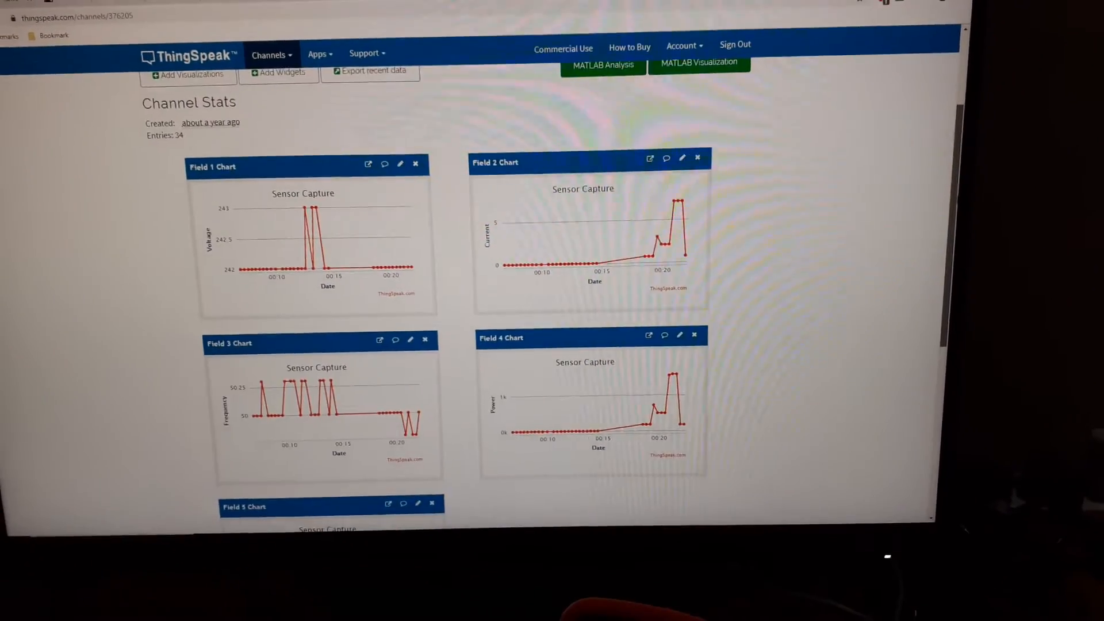